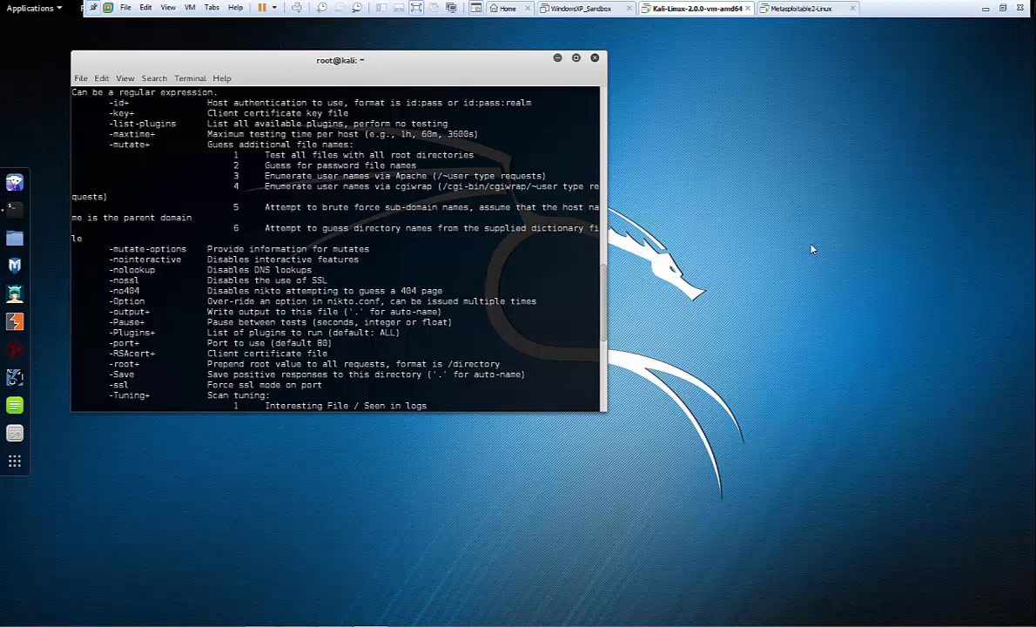
mouse_move(811, 250)
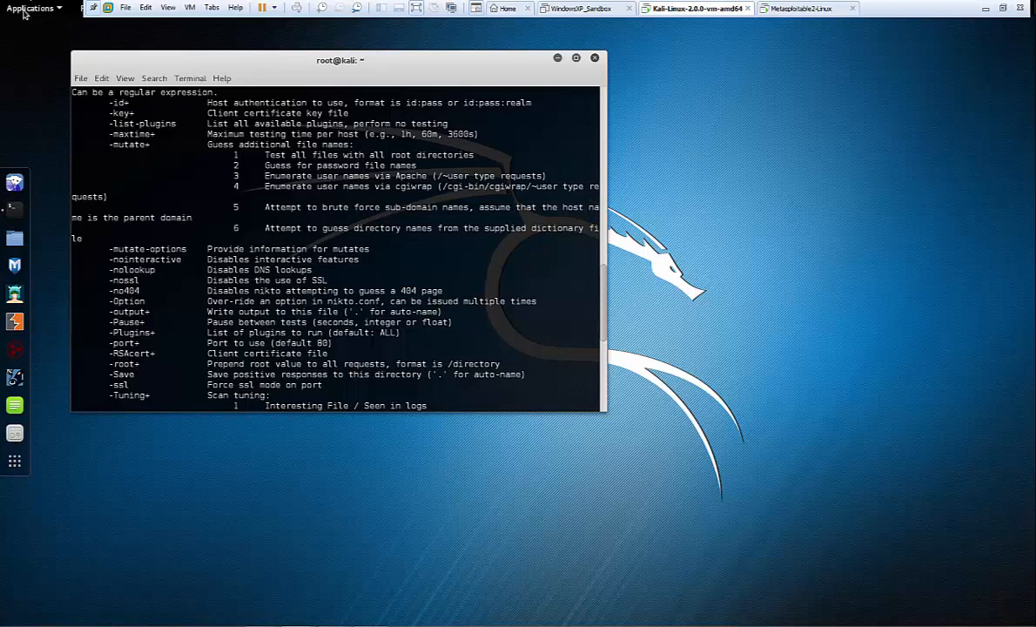
Launch a second terminal window from Applications and focus it for commands.
click(33, 7)
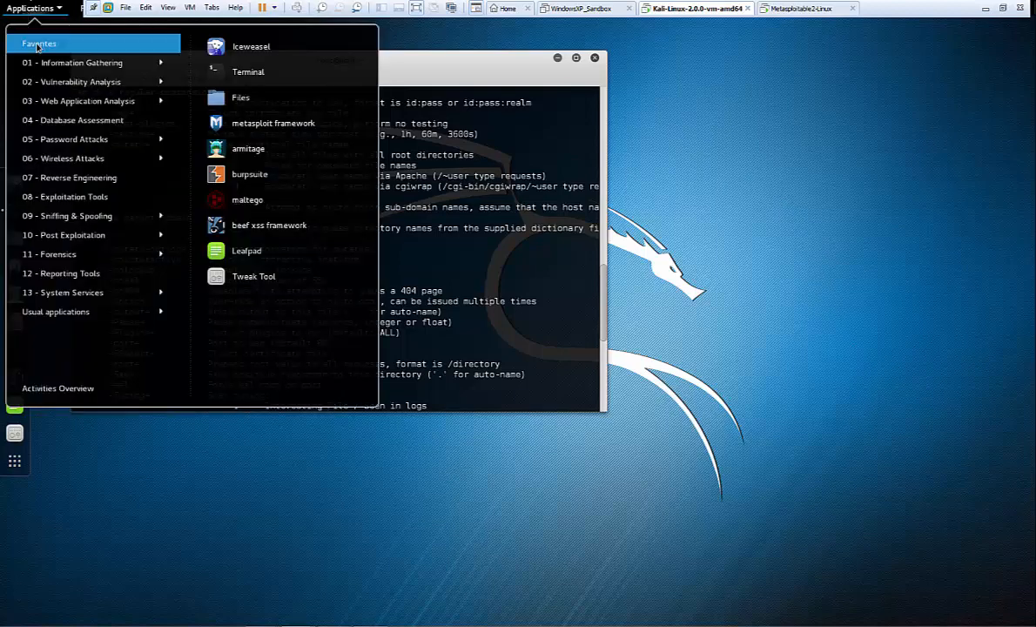
mouse_move(247, 71)
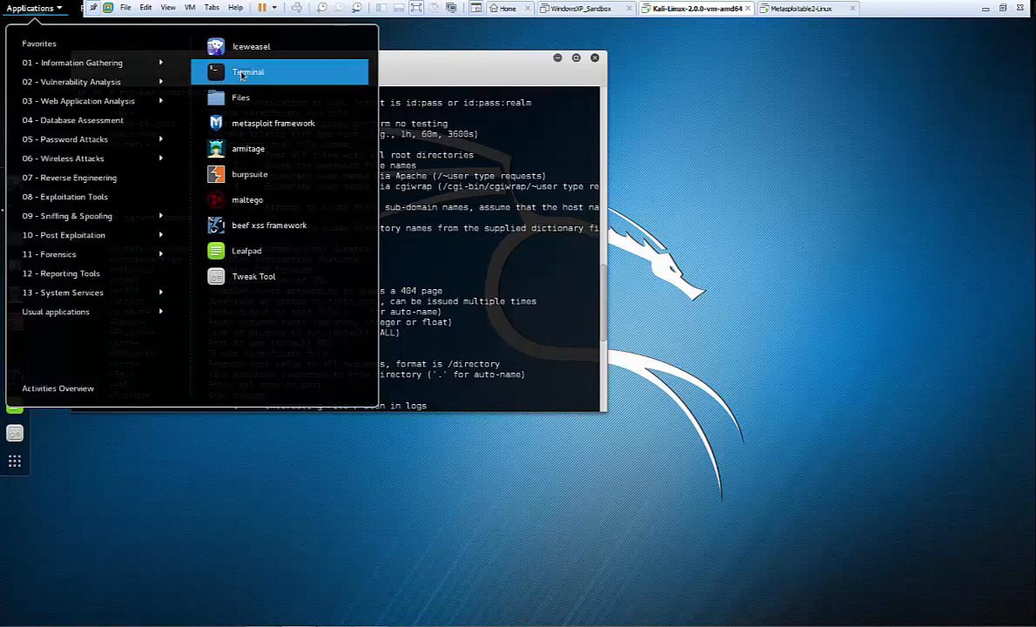
click(247, 71)
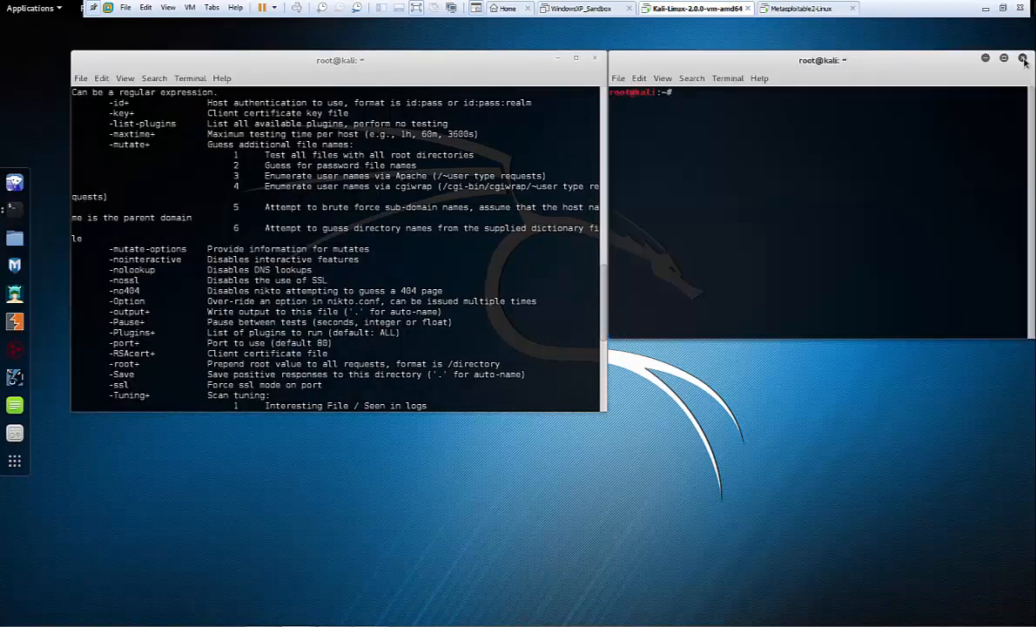
click(28, 7)
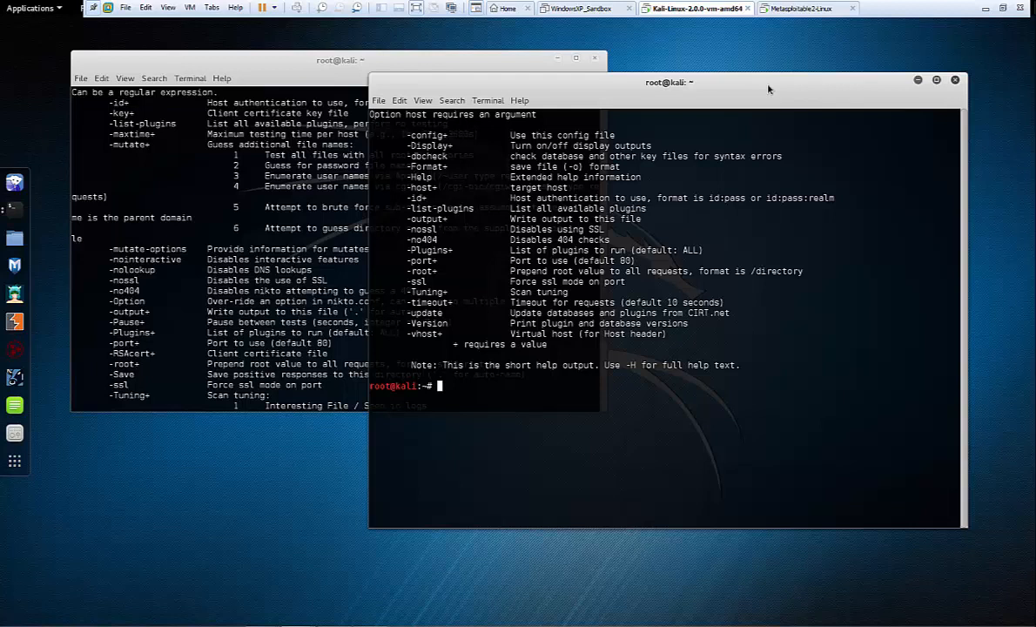
mouse_move(799, 24)
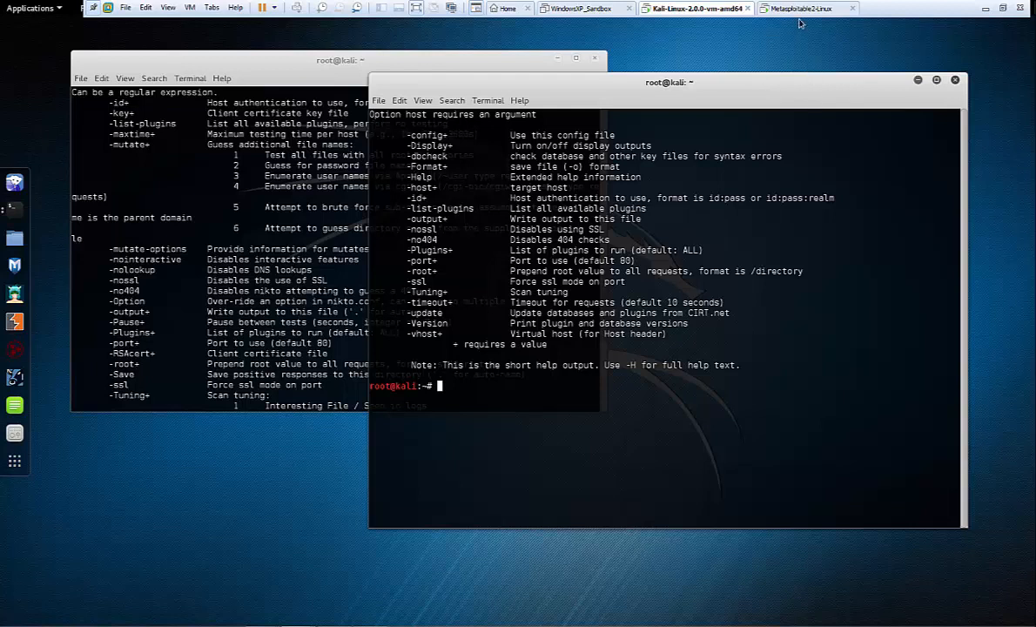
click(804, 7)
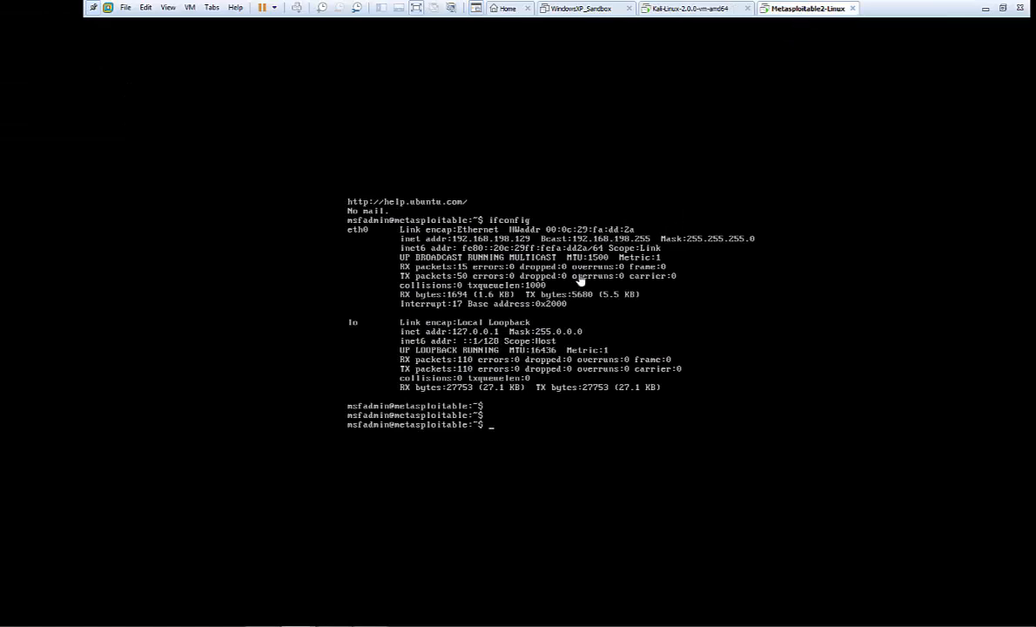
mouse_move(439, 247)
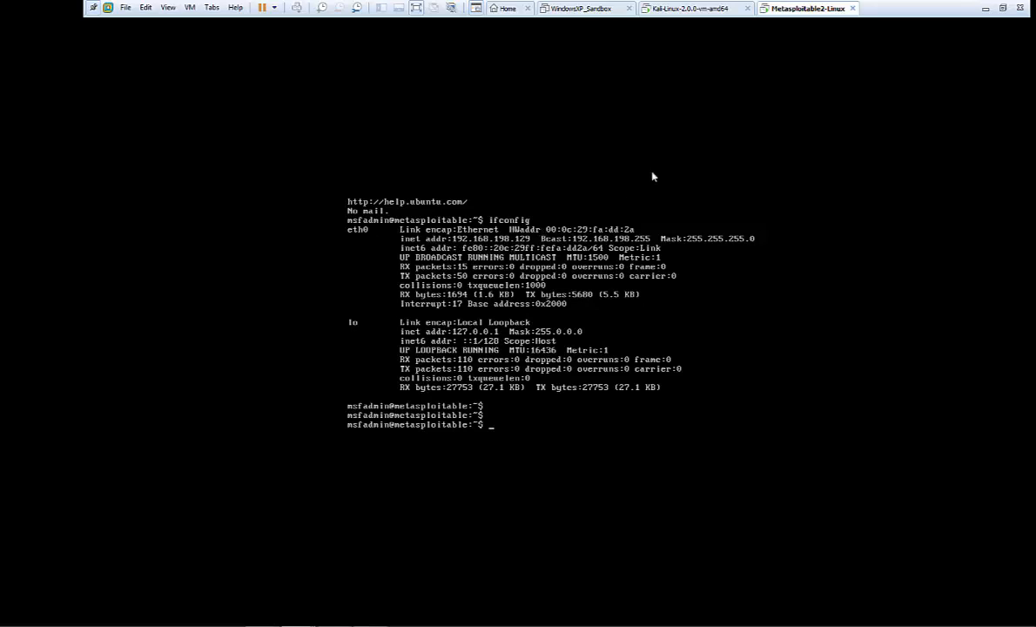
click(689, 7)
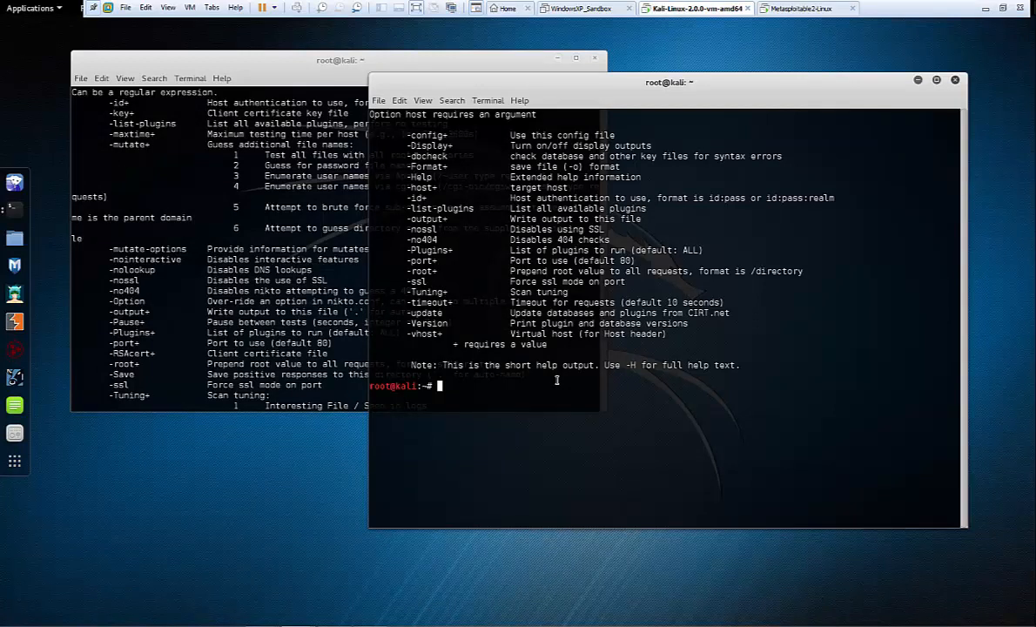
Enter the command nikto -host 192.168.198.129 -Tuning 1 at the prompt without running it.
text(nkto)
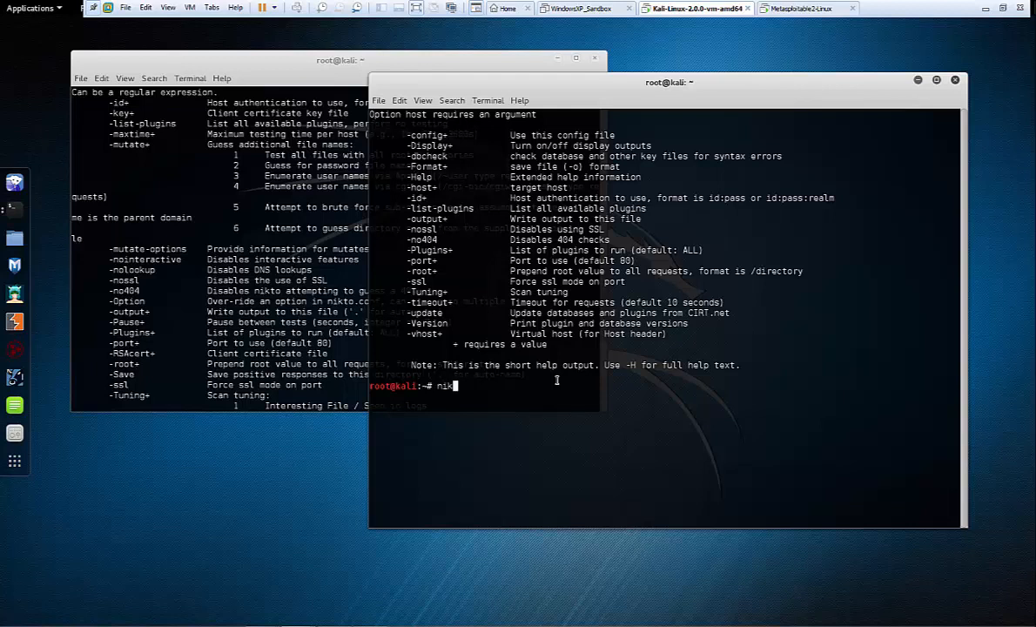
text(to)
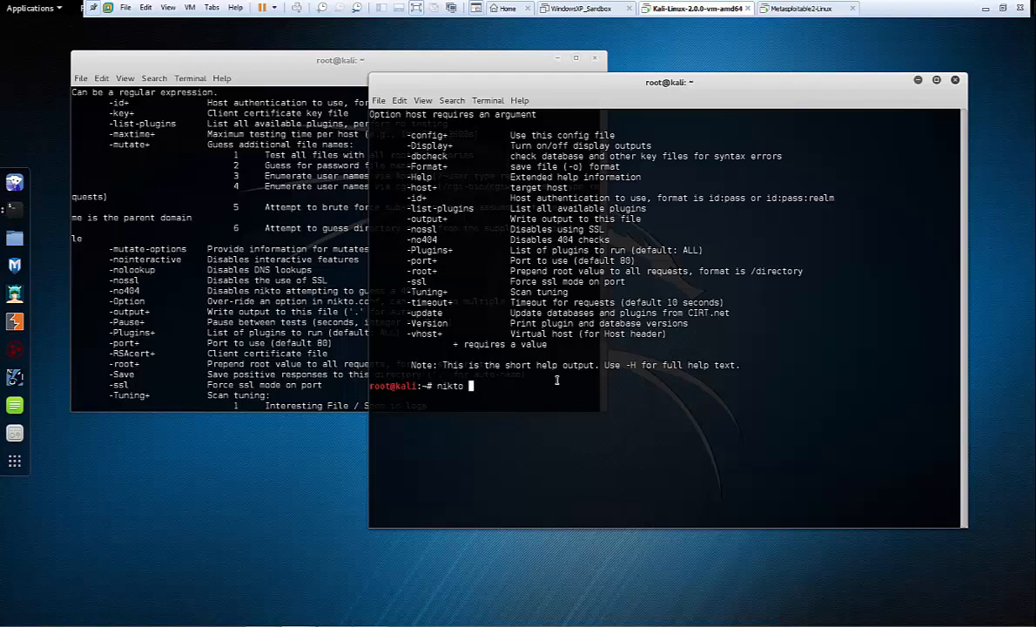
text(192.168)
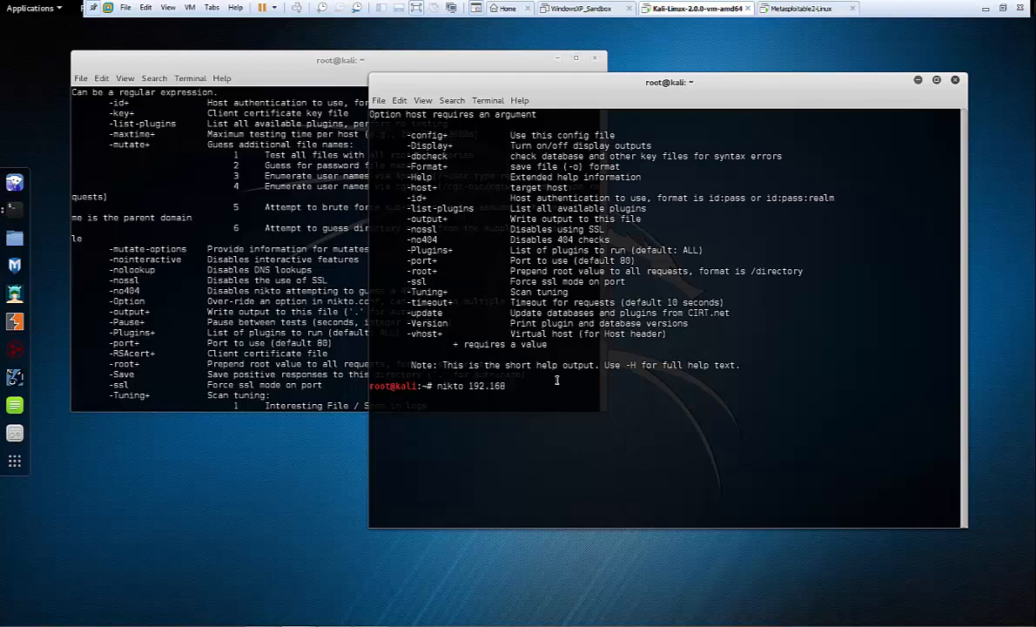
text(.1)
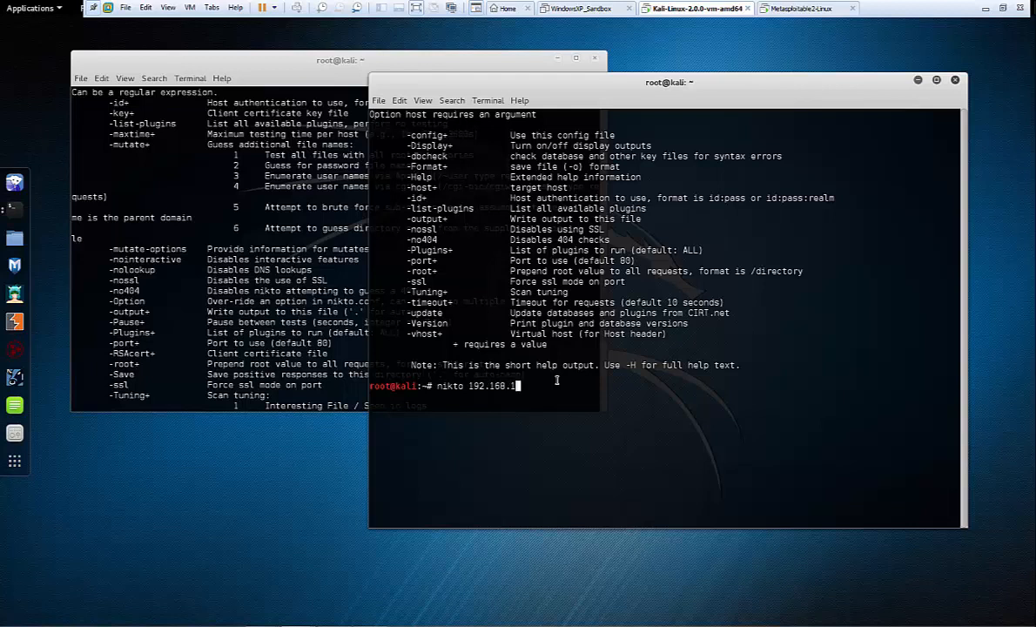
text(98.)
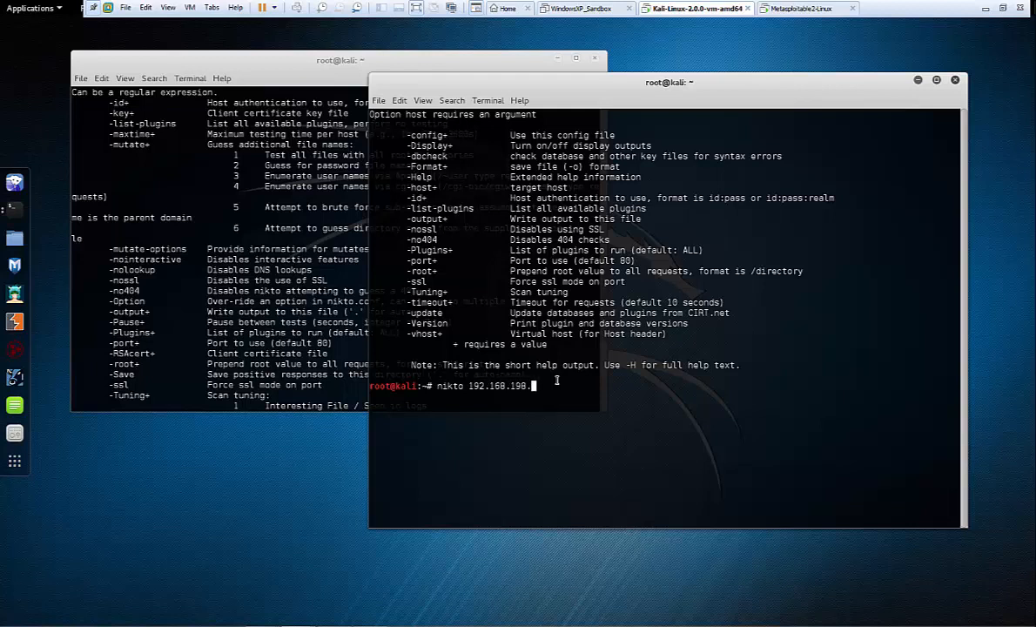
text(129)
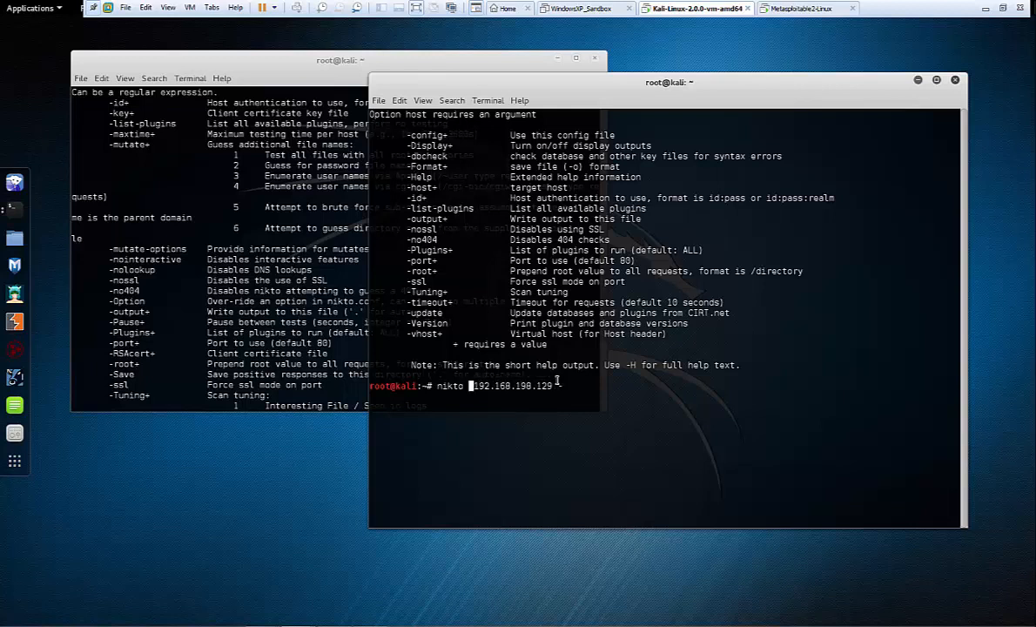
text(-host)
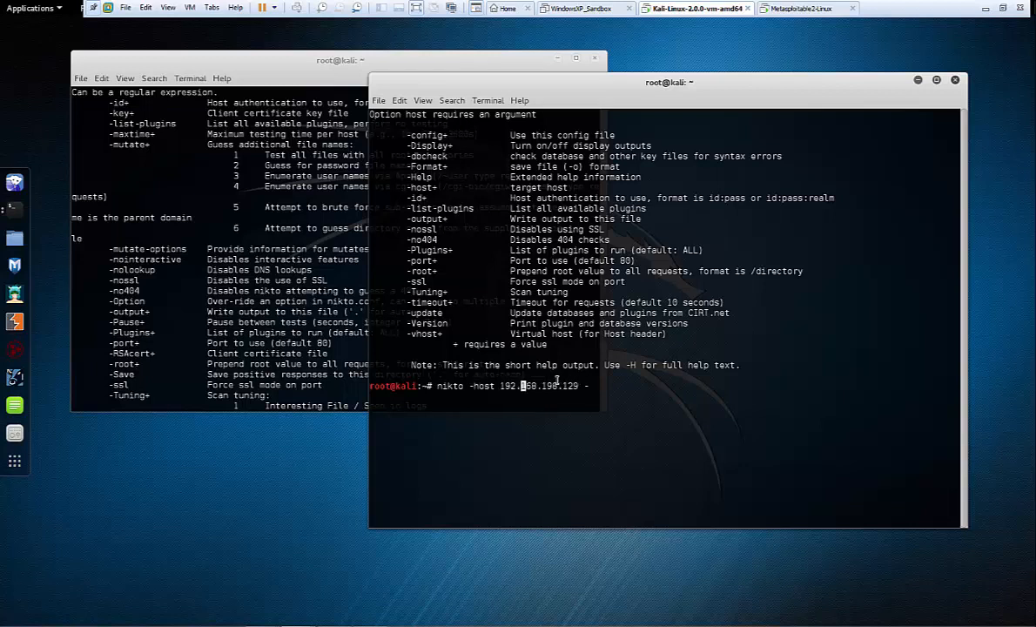
text(-T)
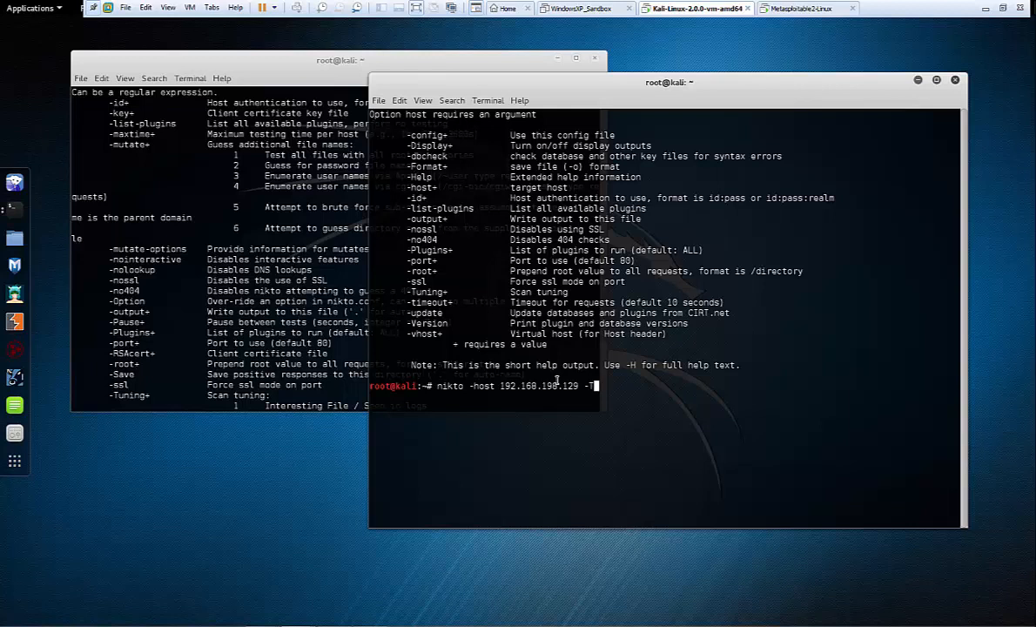
text(uning)
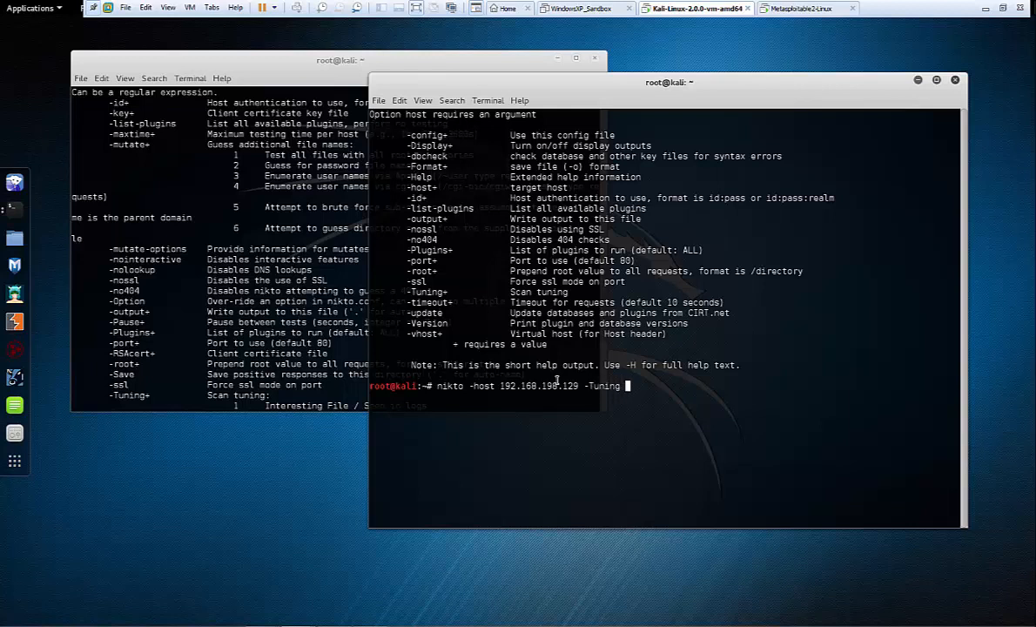
text(1)
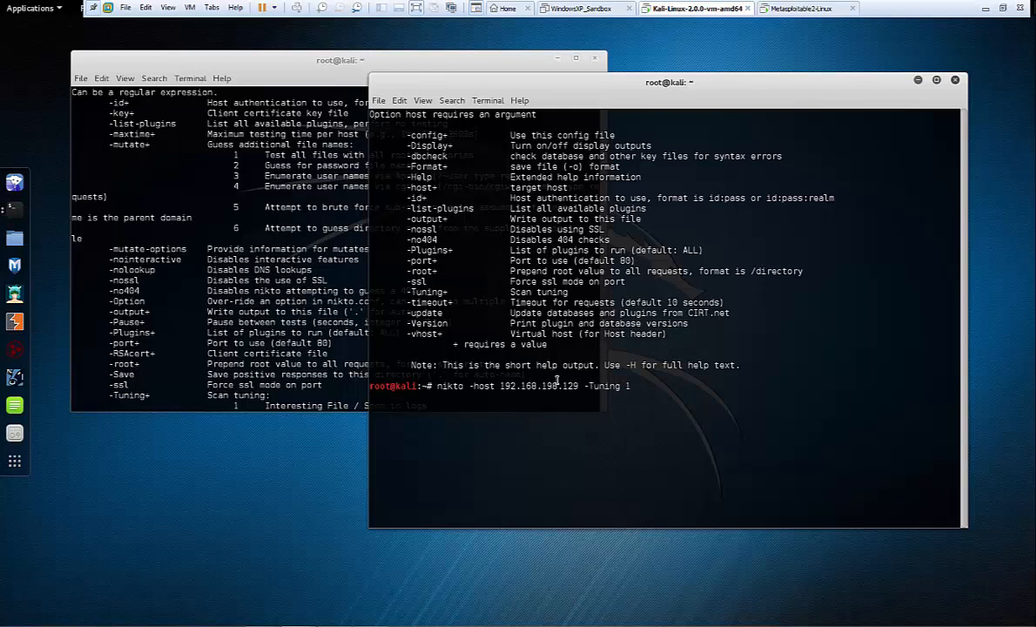
Run the nikto scan against 192.168.198.129 and review findings such as OSVDB-3268 directory indexing.
key(Return)
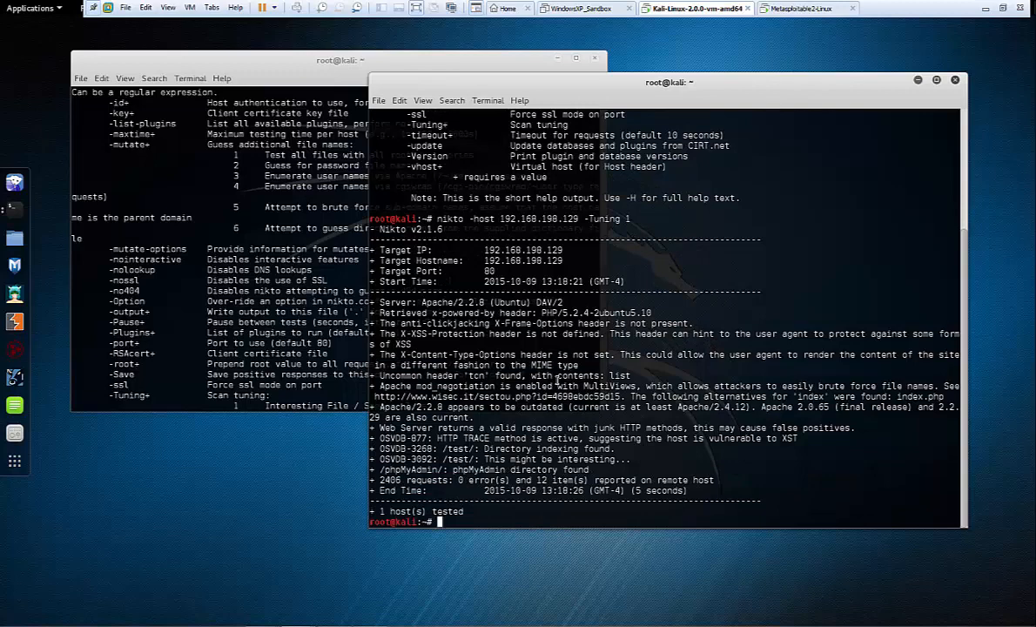
mouse_move(686, 226)
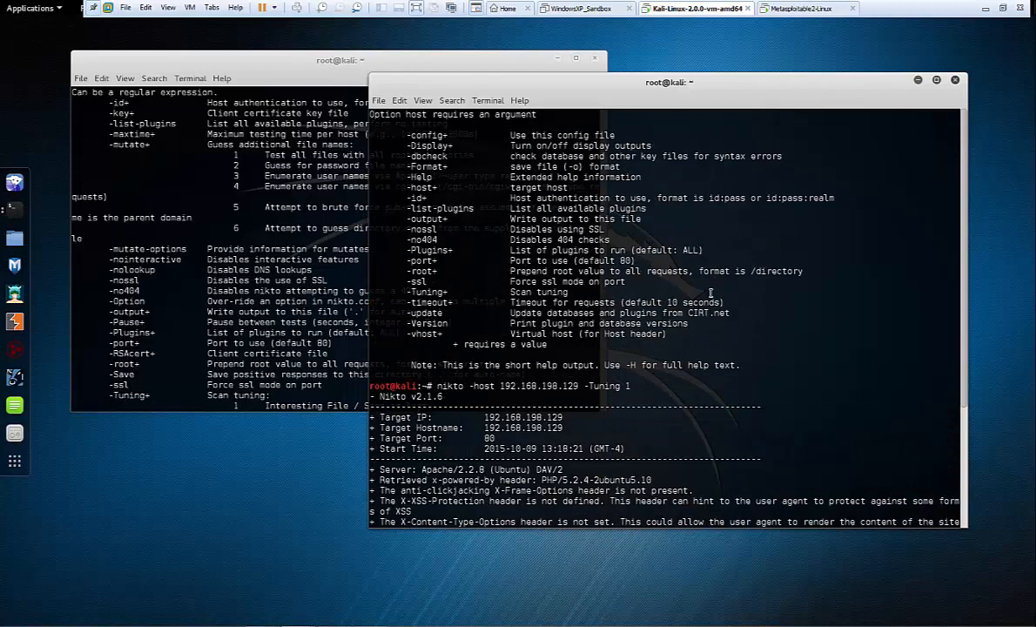
scroll(down, 3)
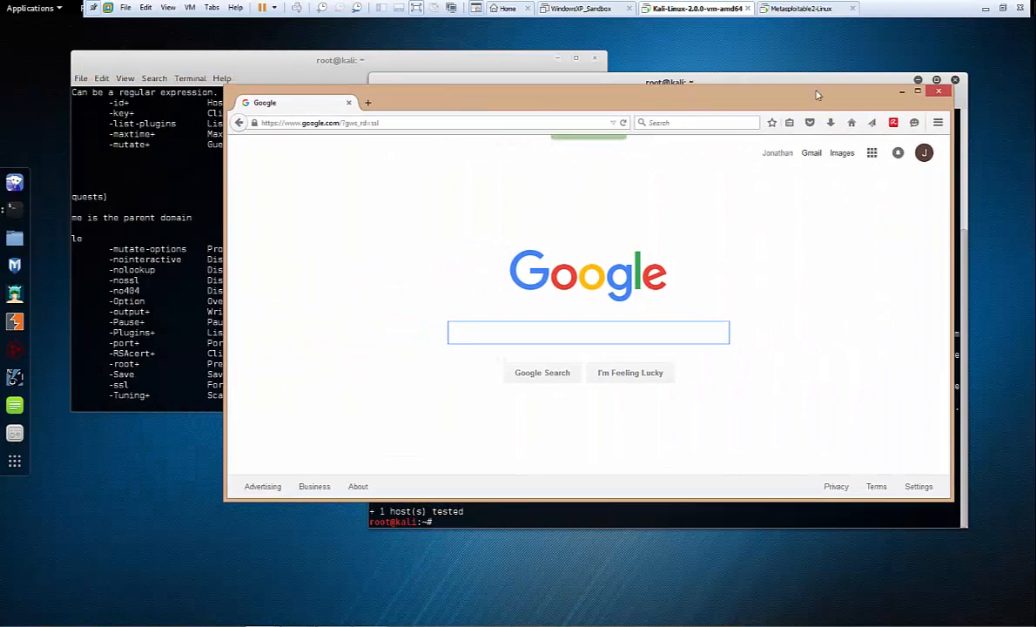
Search Google for OSVDB-3268 and choose the osvdb.org result.
click(918, 91)
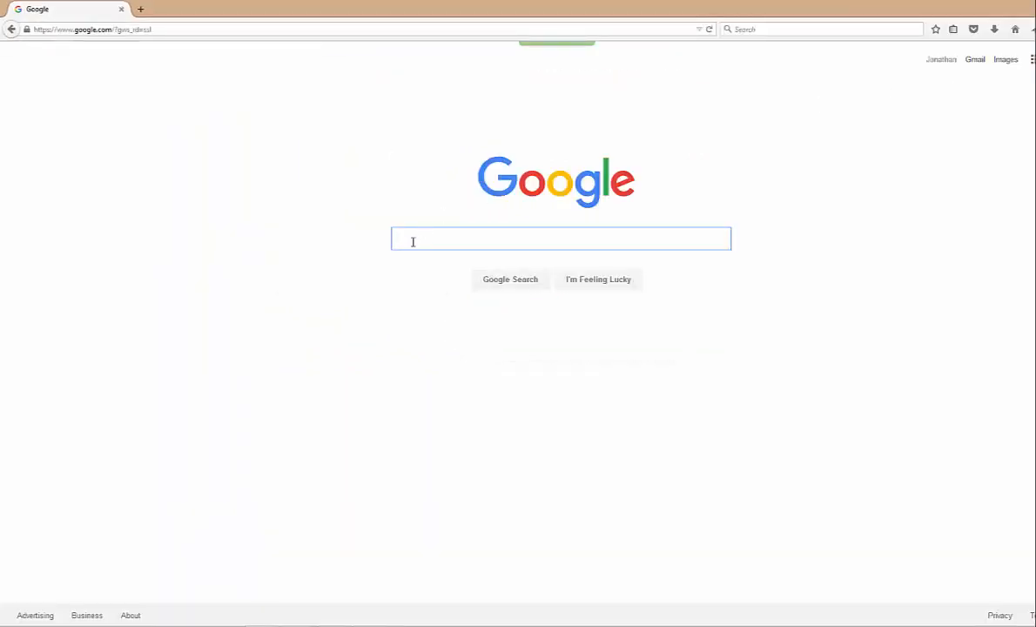
text(OSVDB-3268)
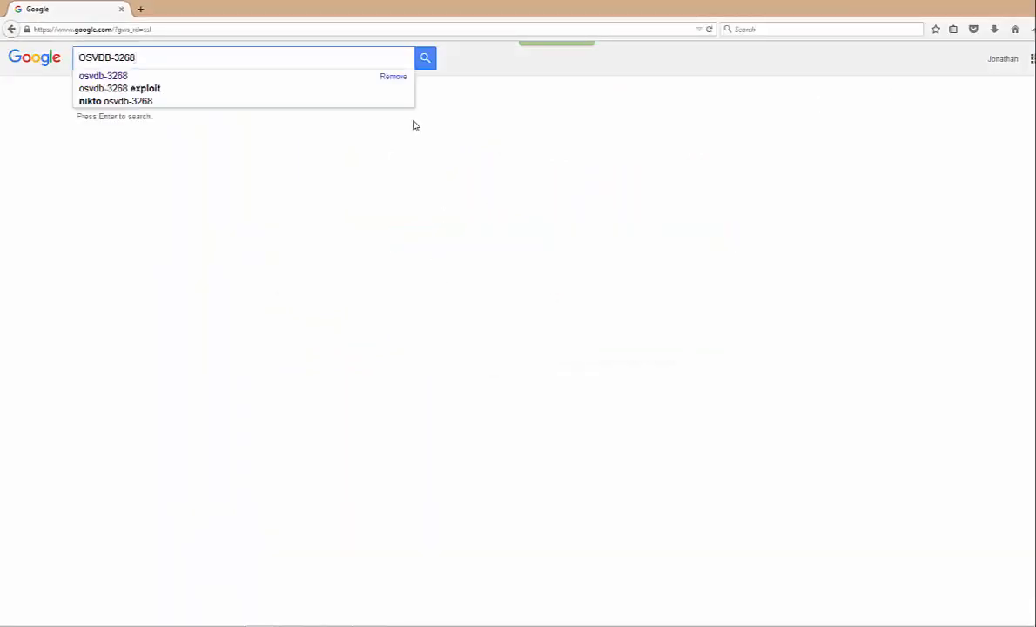
click(425, 57)
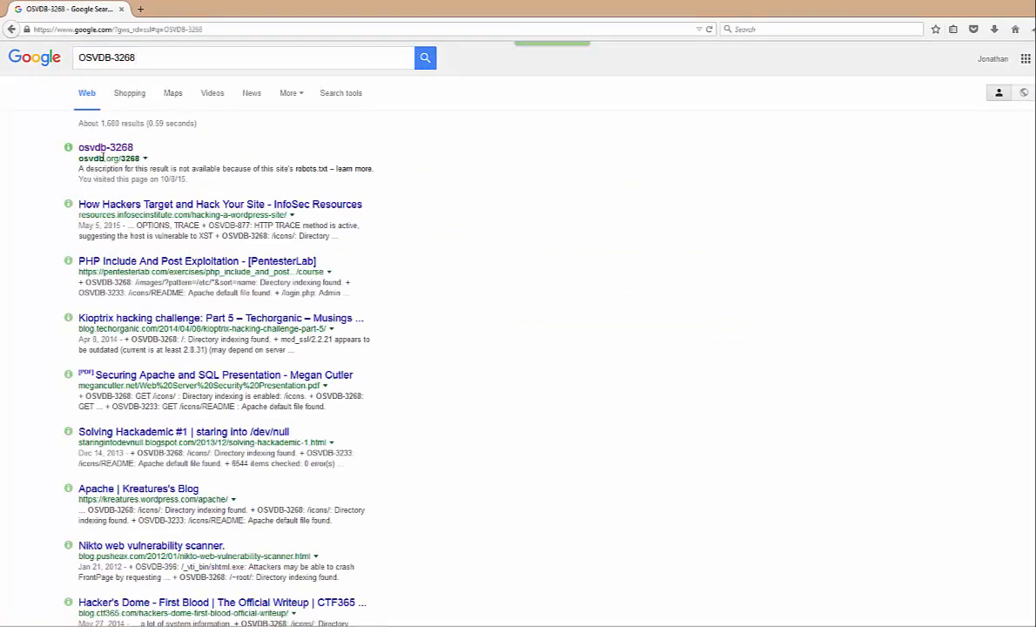
click(105, 146)
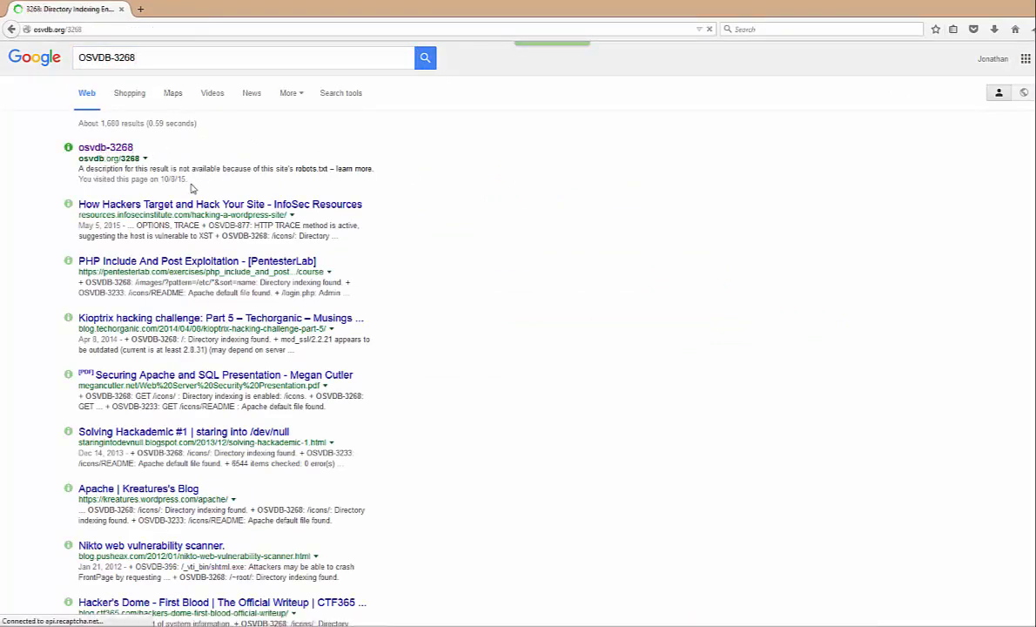
Load the OSVDB entry 3268 'Directory Indexing Enabled' page with its description, solution and CVSSv2 score 10.0.
click(104, 146)
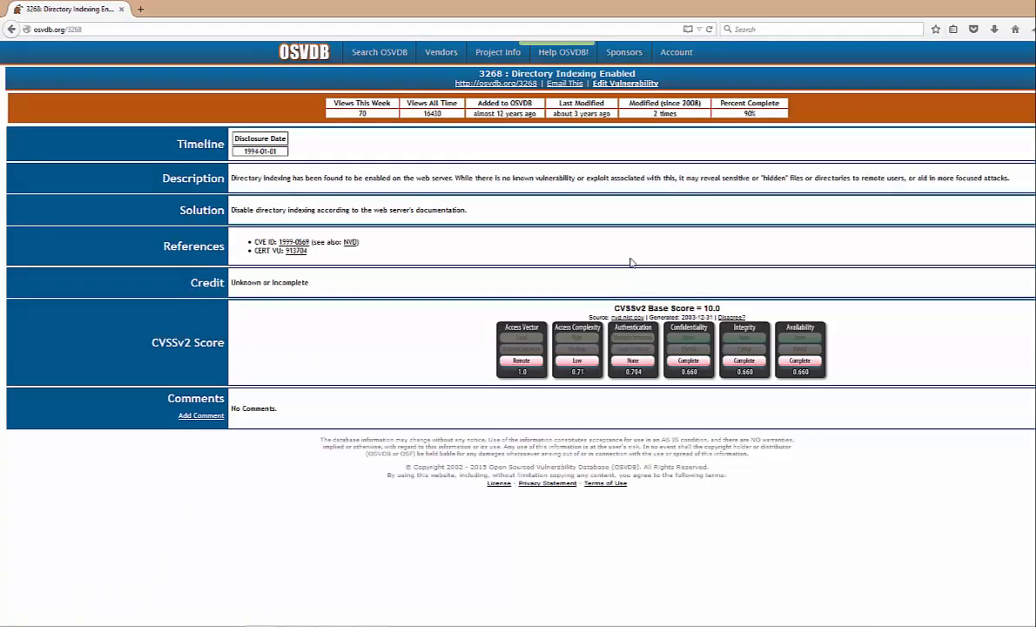
mouse_move(780, 429)
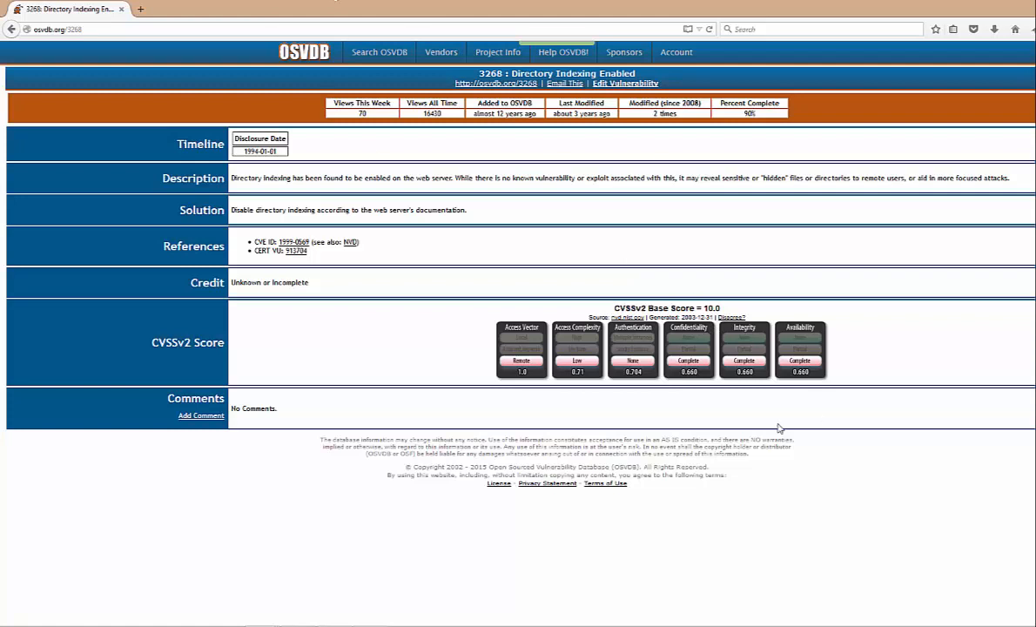
mouse_move(600, 385)
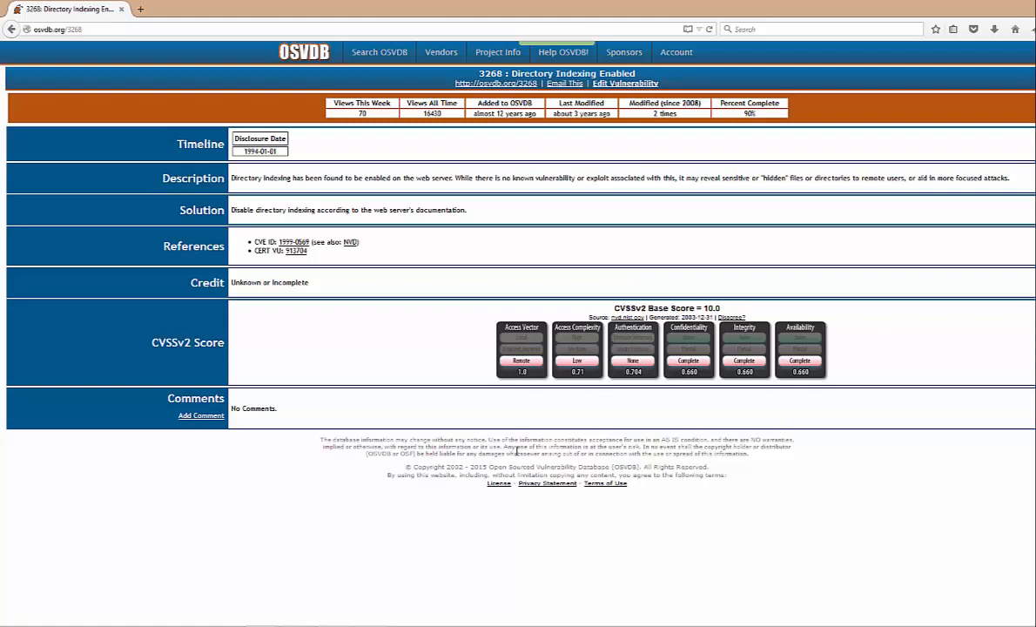
mouse_move(432, 320)
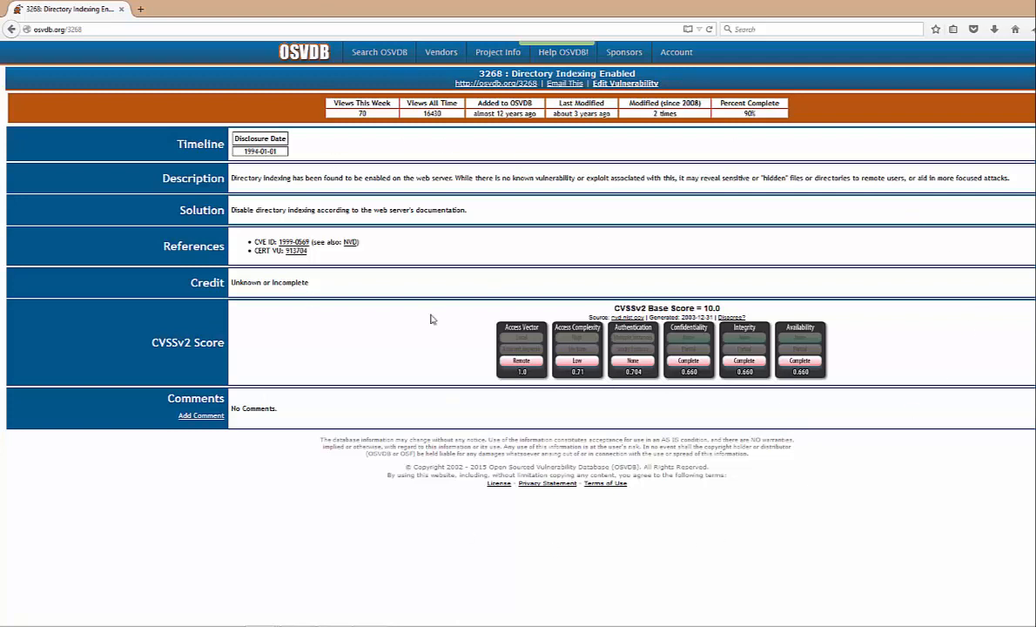